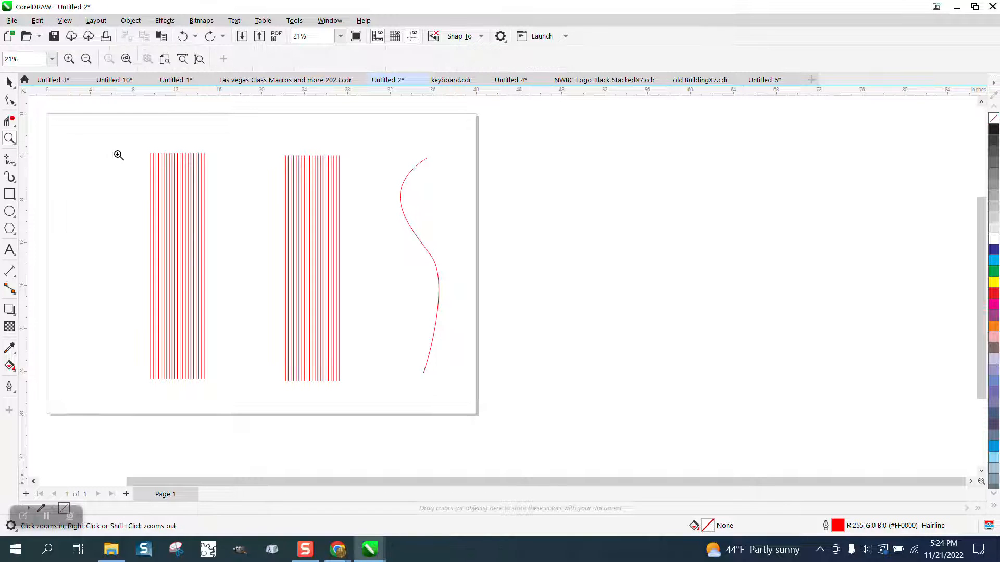
# Step: Zoom out on the page of red hairline sets and return to the Pick tool
pyautogui.click(119, 155)
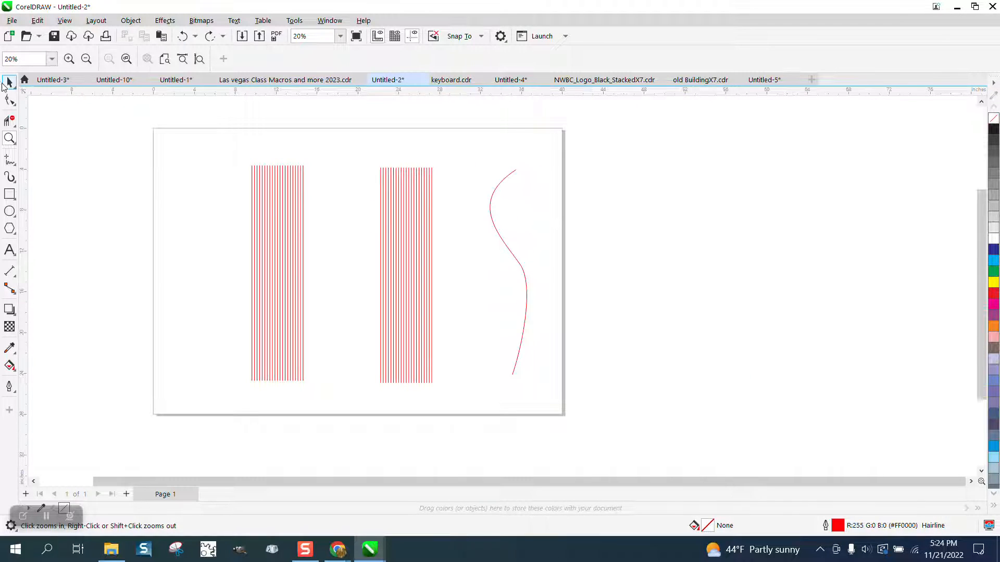
pyautogui.click(9, 81)
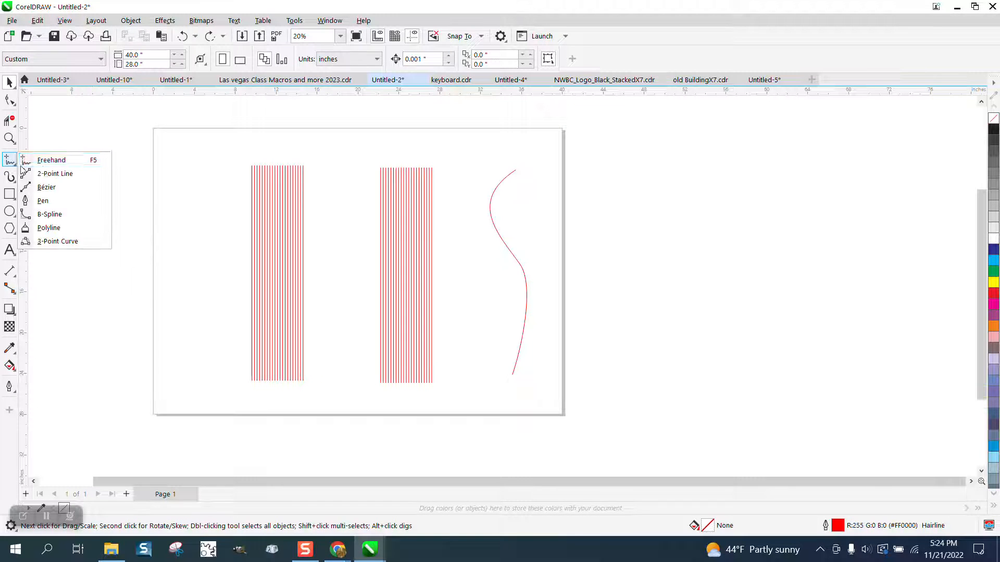
# Step: Switch to the 2-Point Line tool and draw a vertical red hairline right of the page
pyautogui.click(52, 159)
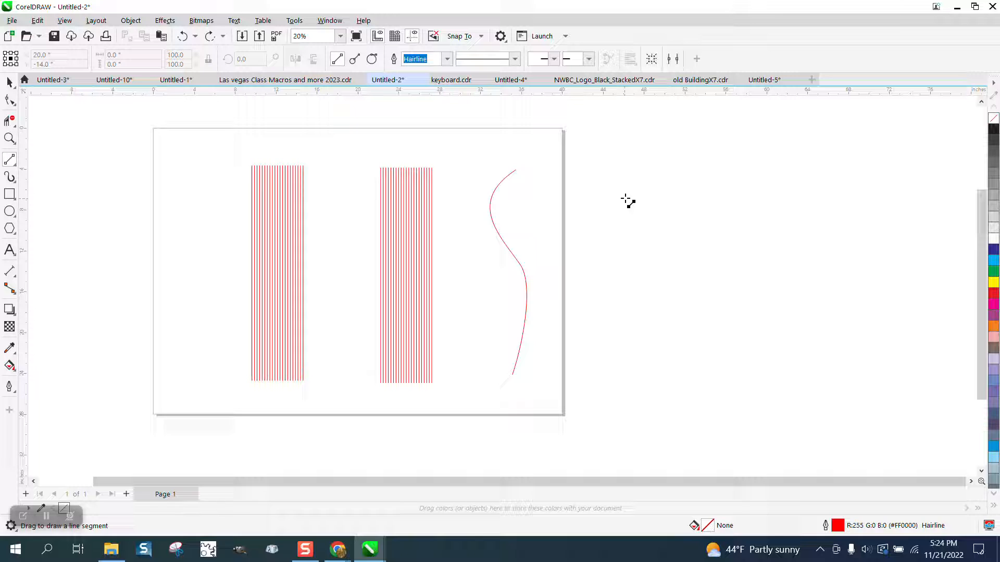
pyautogui.moveTo(630, 178)
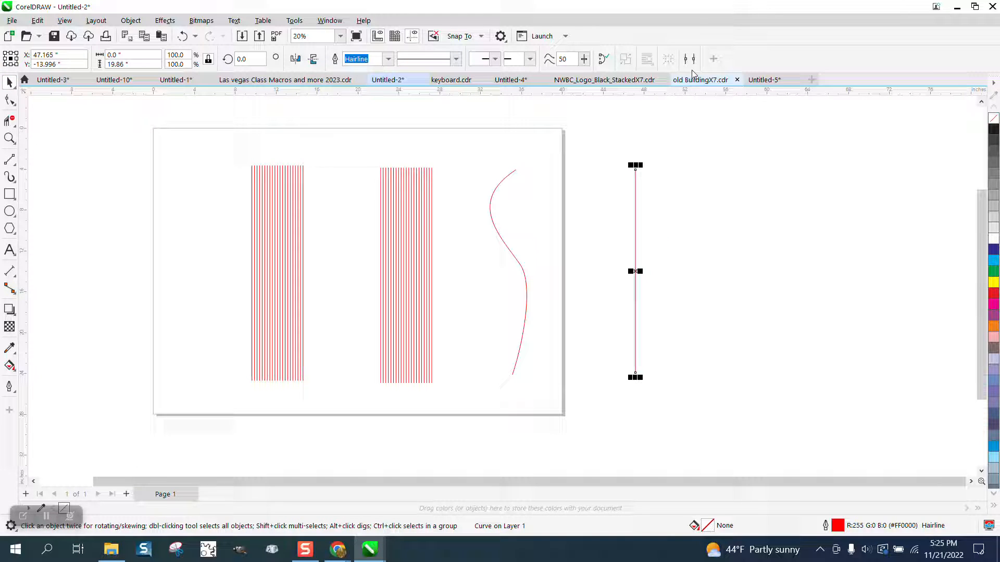
pyautogui.moveTo(688, 59)
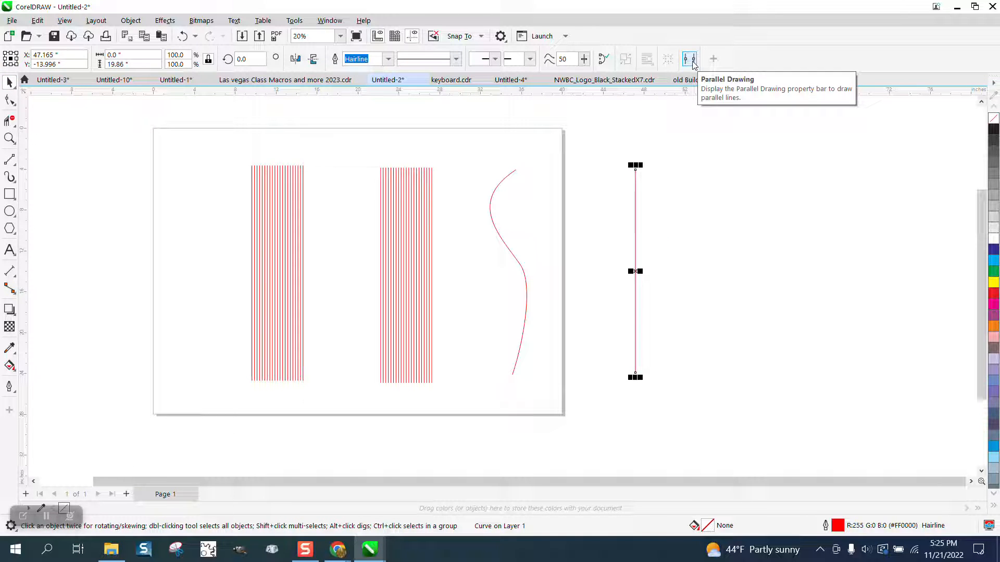
# Step: Enable Parallel Drawing with 20 lines at 0.25" spacing on the vertical hairline
pyautogui.click(690, 58)
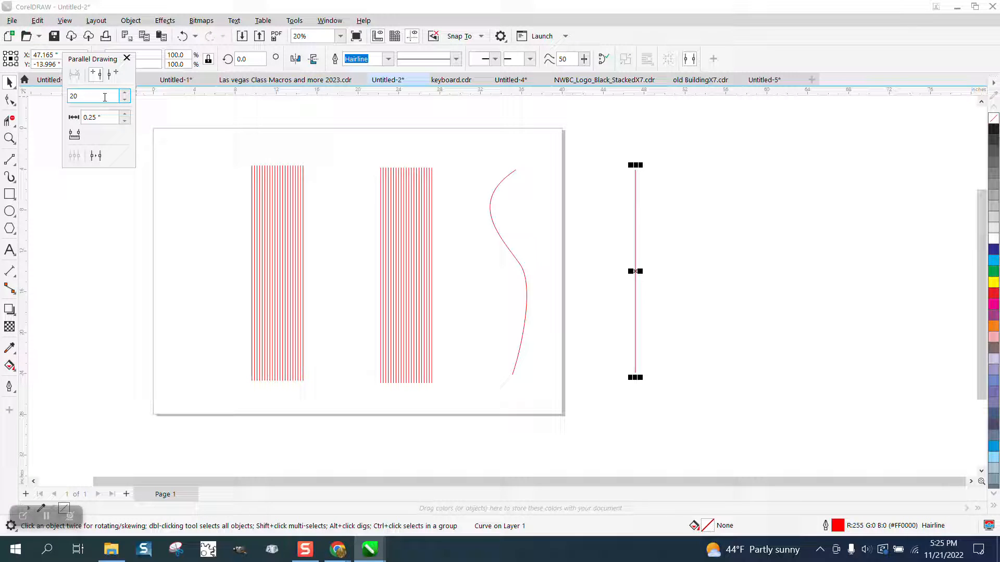
pyautogui.click(95, 155)
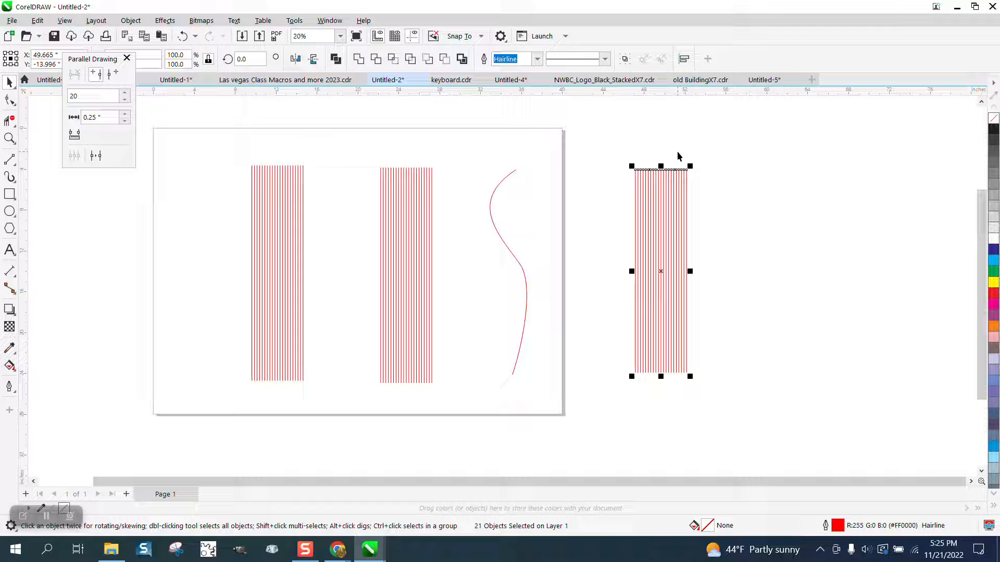
pyautogui.moveTo(688, 147)
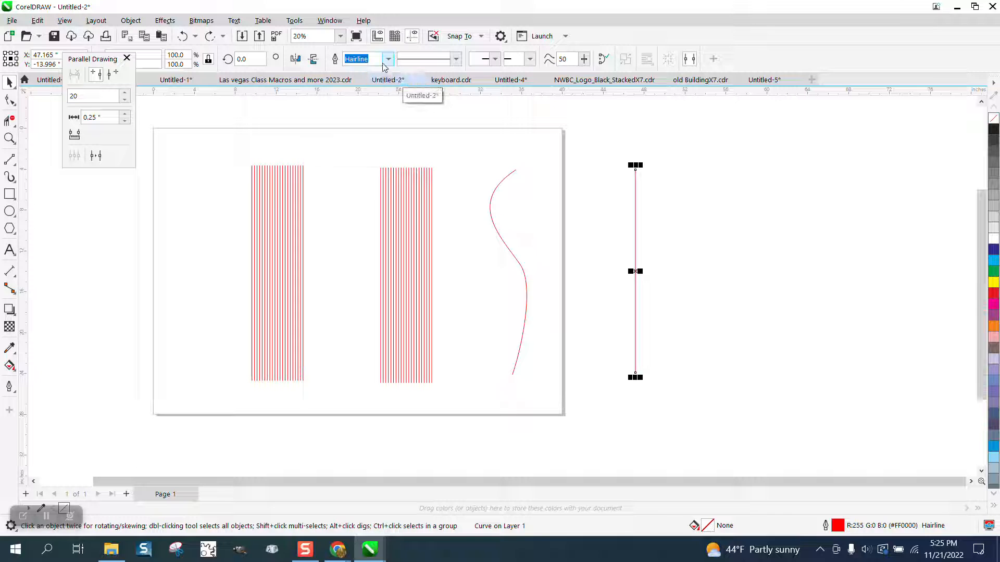
# Step: Show the Transform docker set to Position, X 0.25" relative, 20 copies
pyautogui.click(330, 21)
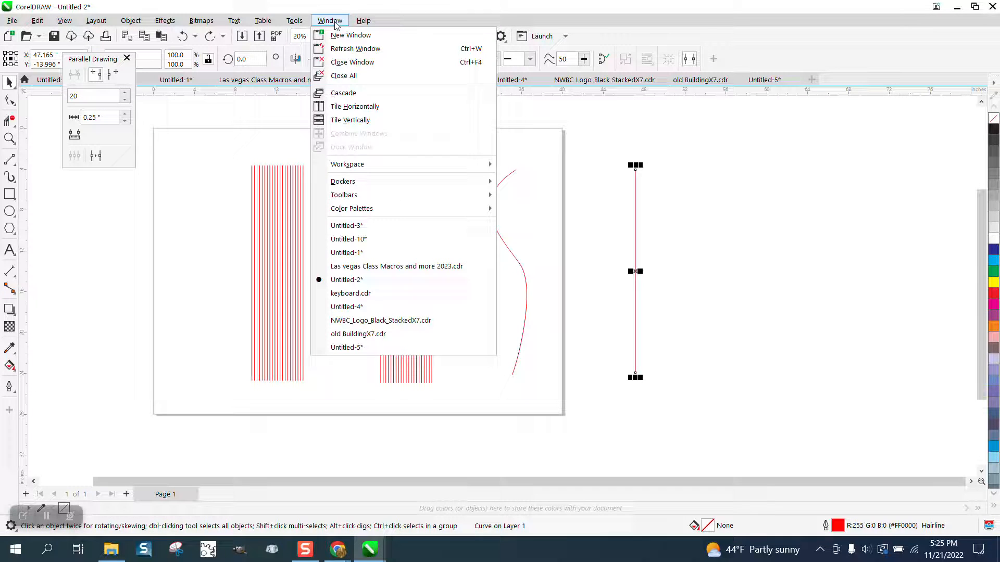
pyautogui.moveTo(342, 181)
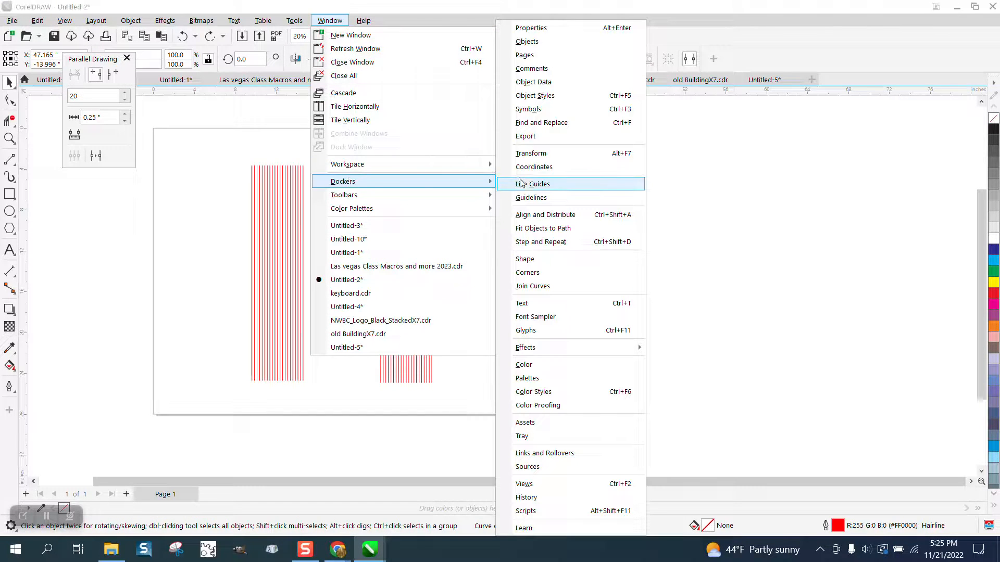
pyautogui.moveTo(540, 153)
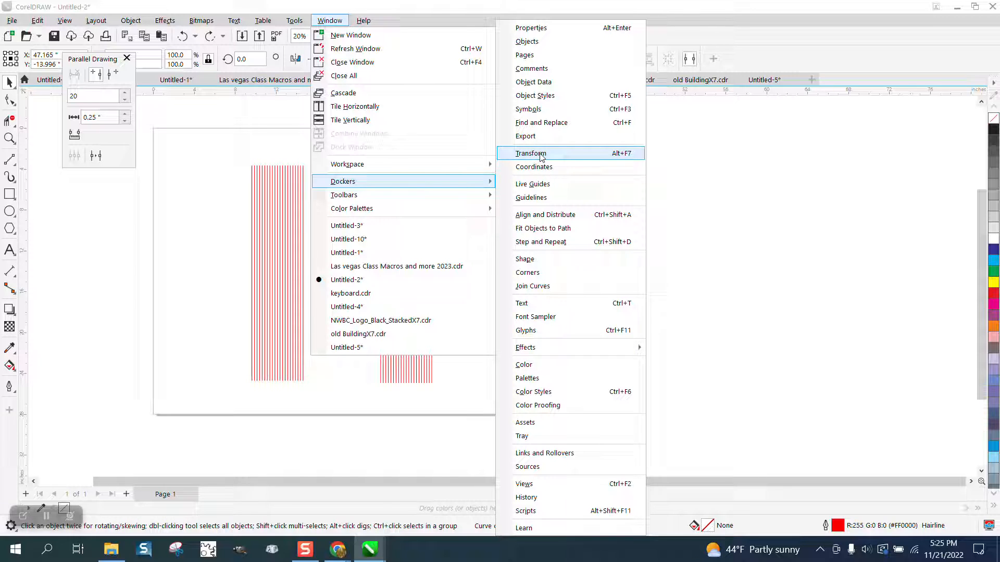
pyautogui.click(530, 153)
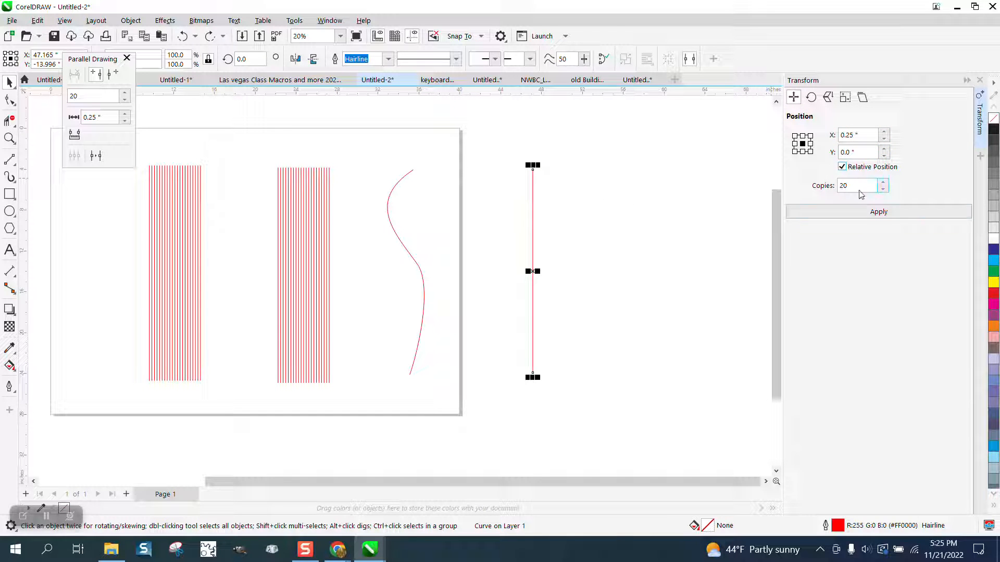
# Step: Apply the 20-copy transform to the vertical line, then to the S-curve for a curved set
pyautogui.click(878, 211)
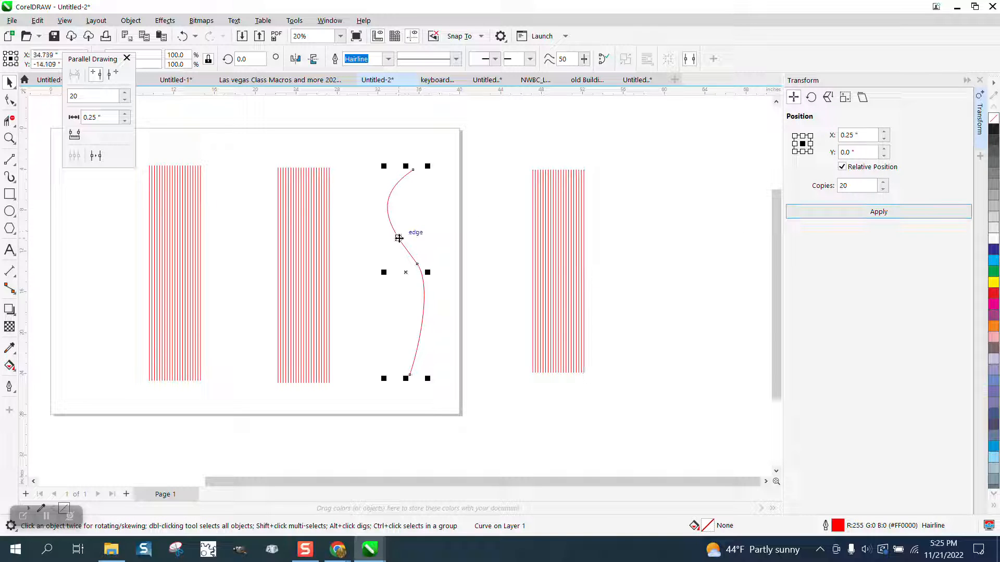
pyautogui.click(878, 212)
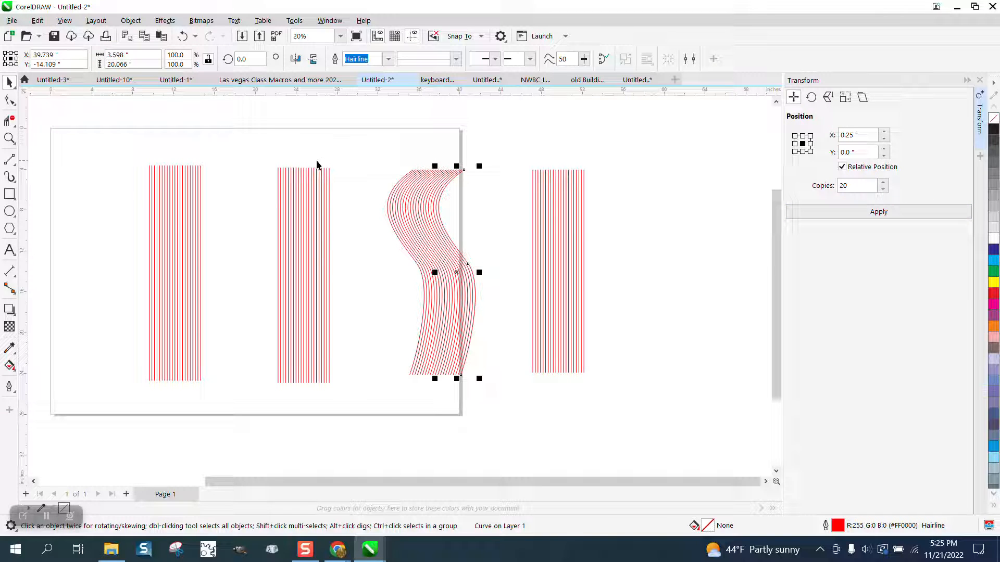
pyautogui.moveTo(377, 152)
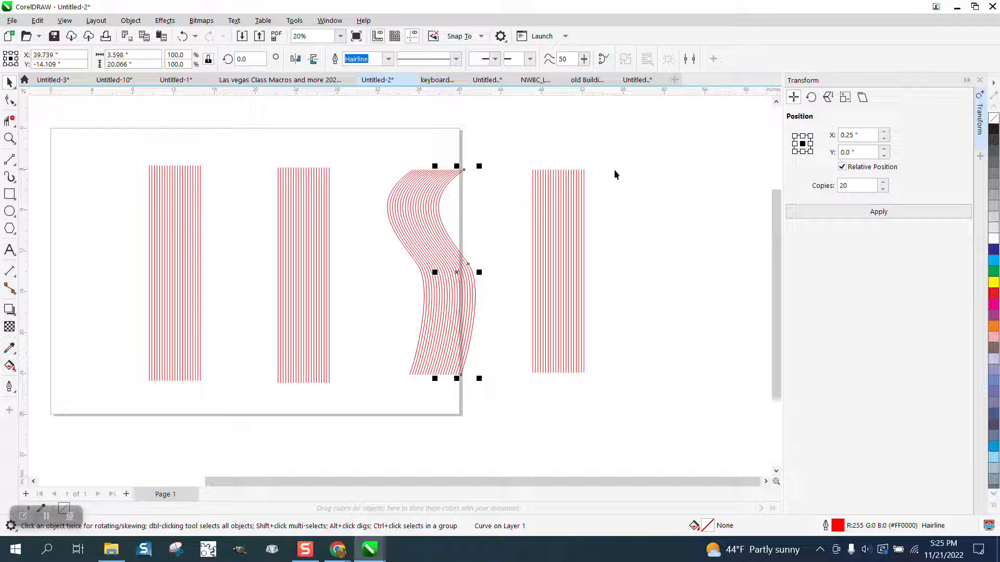
pyautogui.moveTo(812, 97)
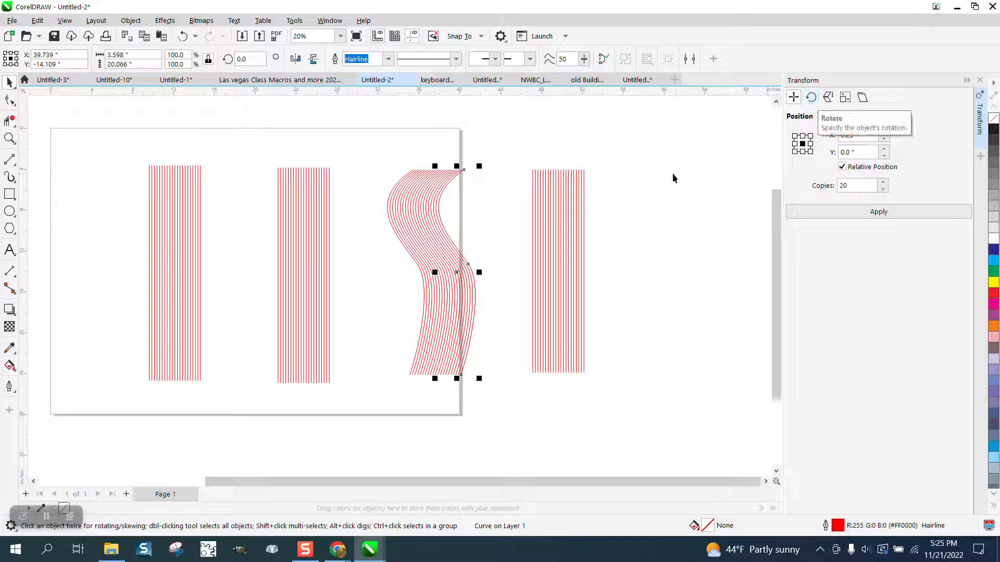